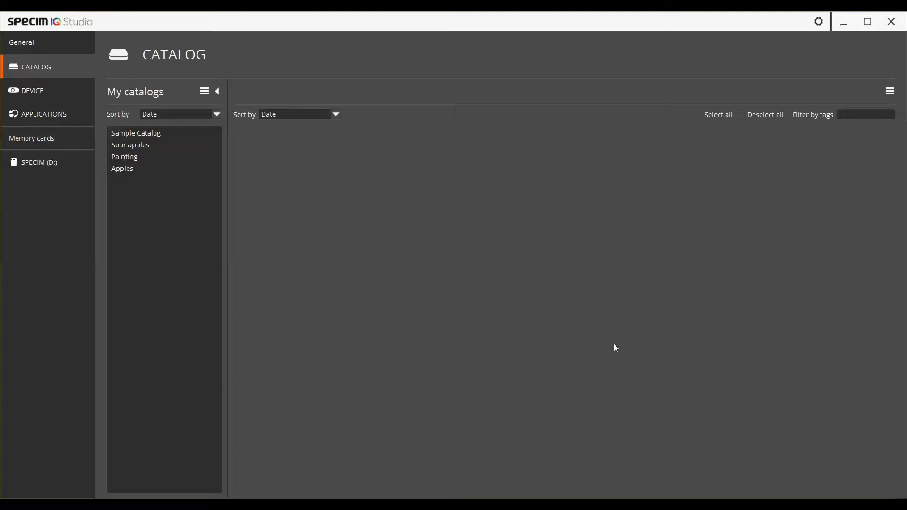
Switch to the Applications section listing Fake apple detection and its application project
{"action": "left_click", "coordinate": [43, 114]}
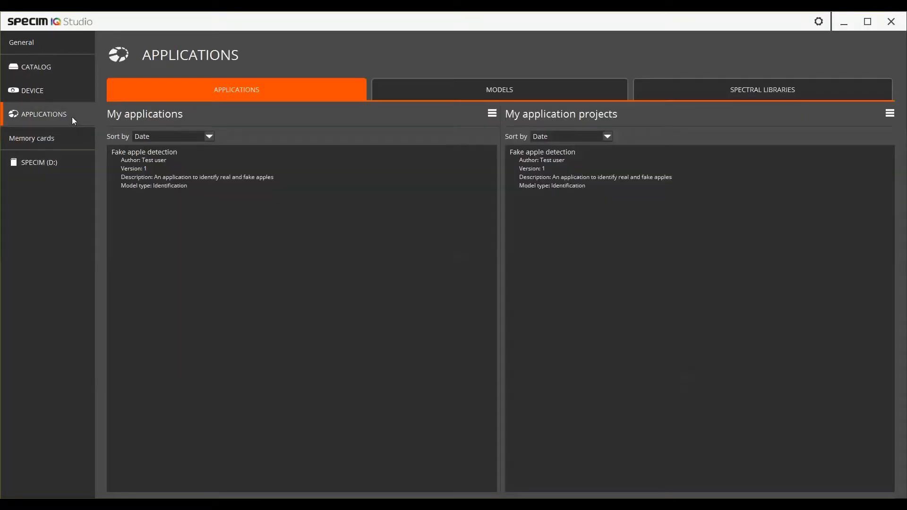
{"action": "mouse_move", "coordinate": [674, 95]}
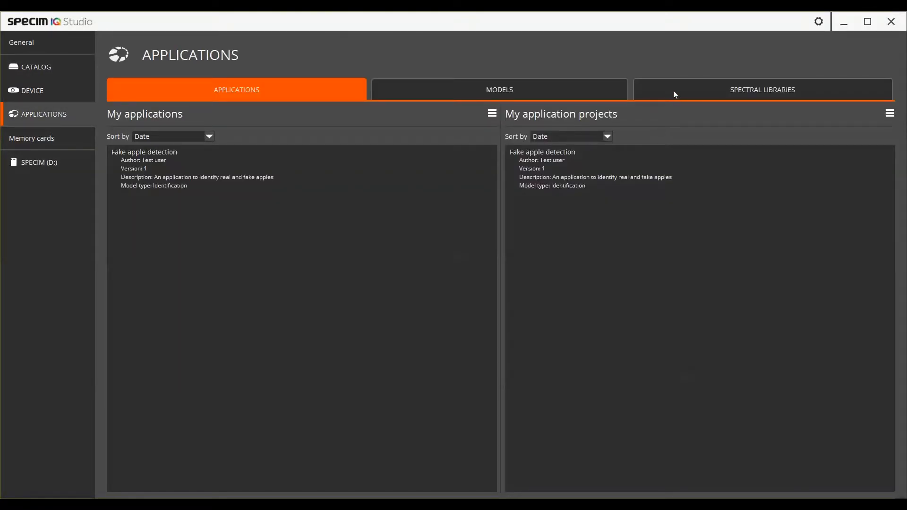
Show the Apples spectral library and plot its Plastic green apple reference spectrum
{"action": "left_click", "coordinate": [761, 89]}
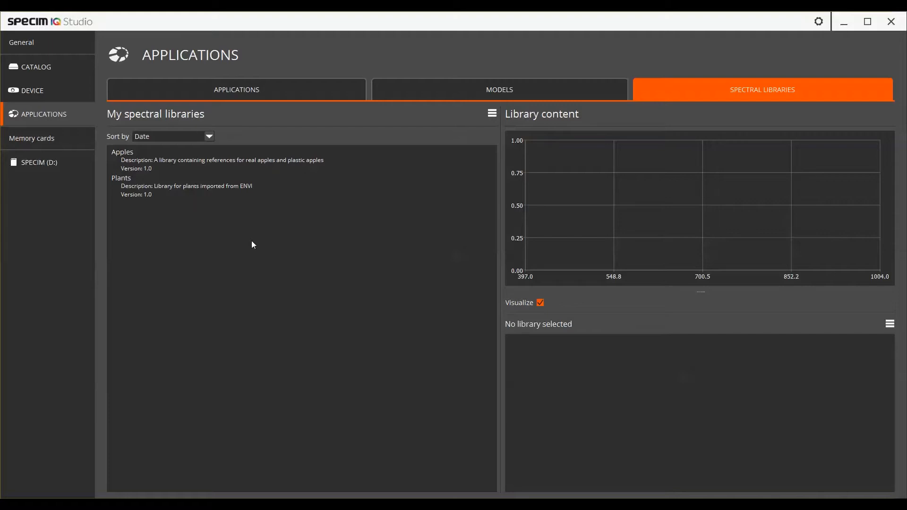
{"action": "mouse_move", "coordinate": [338, 169]}
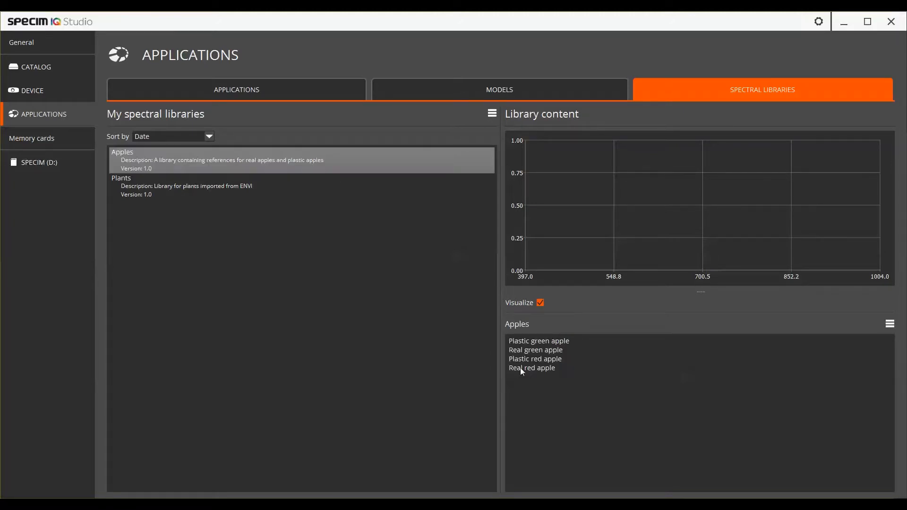
{"action": "mouse_move", "coordinate": [602, 442]}
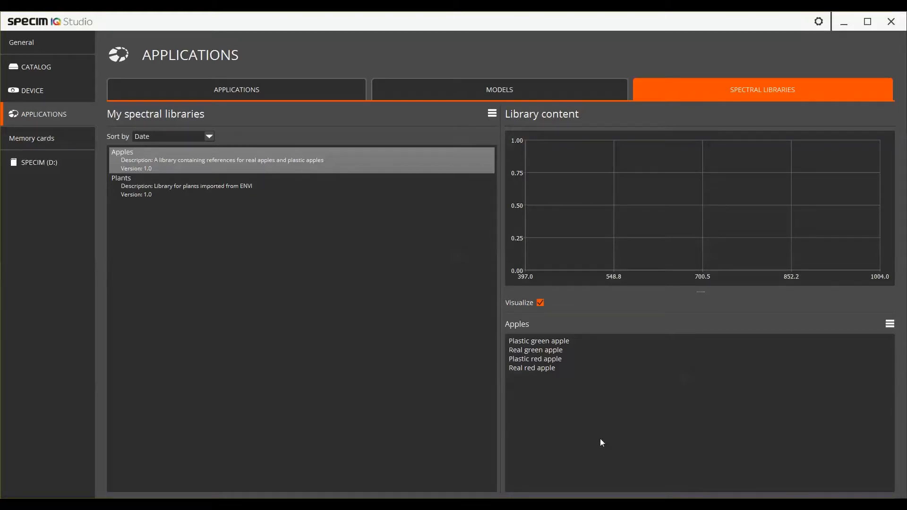
{"action": "mouse_move", "coordinate": [577, 322]}
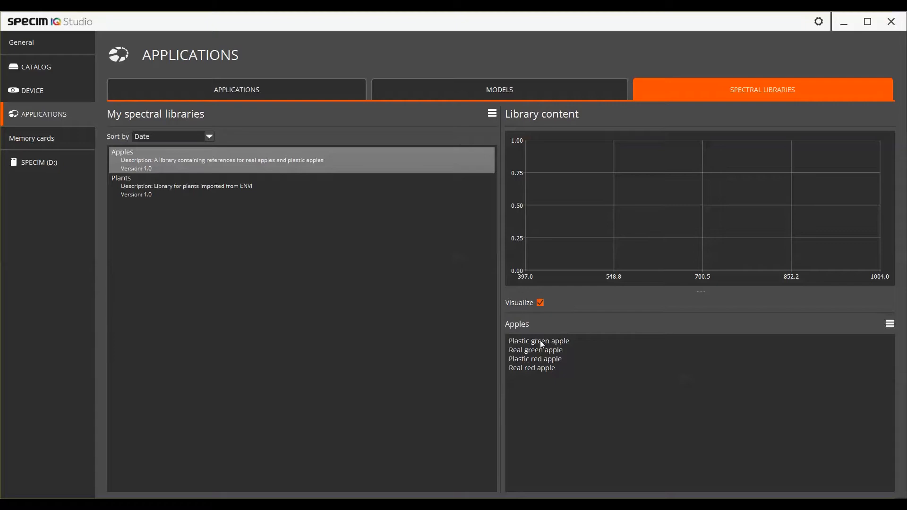
{"action": "left_click", "coordinate": [538, 340]}
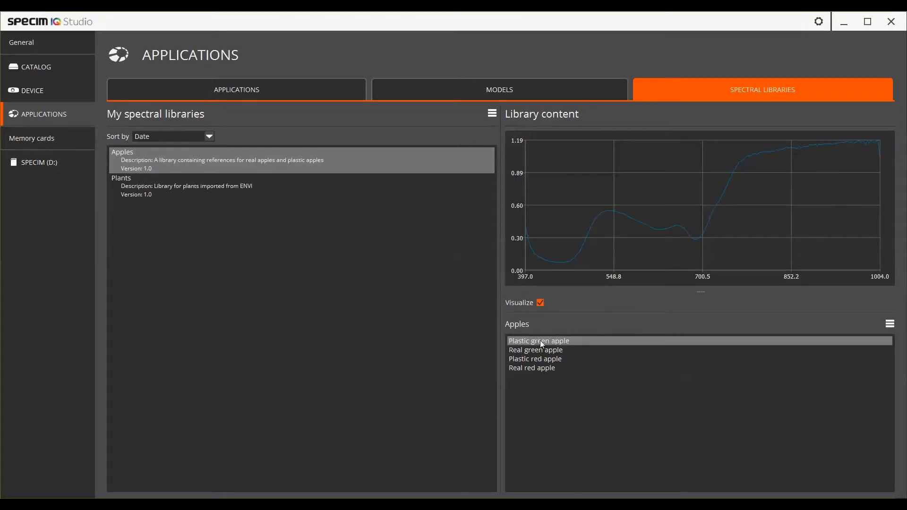
{"action": "mouse_move", "coordinate": [654, 316]}
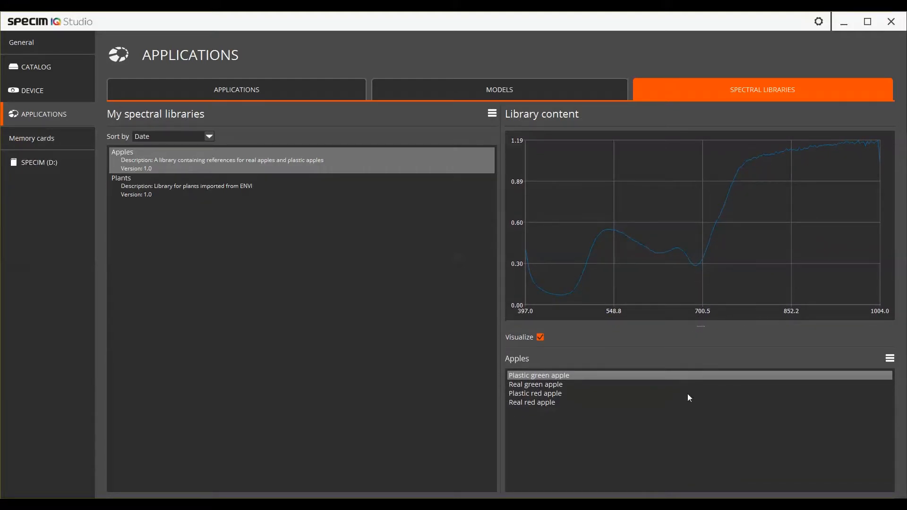
{"action": "mouse_move", "coordinate": [685, 406]}
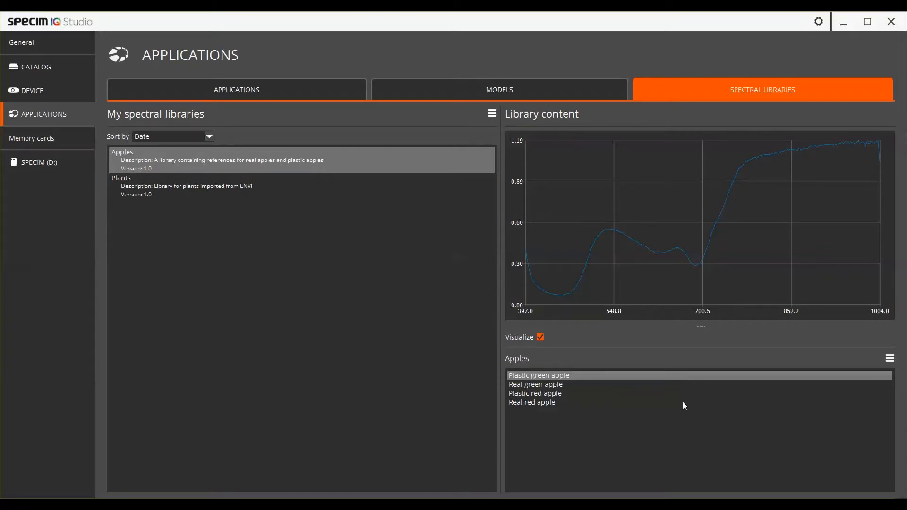
{"action": "mouse_move", "coordinate": [558, 389]}
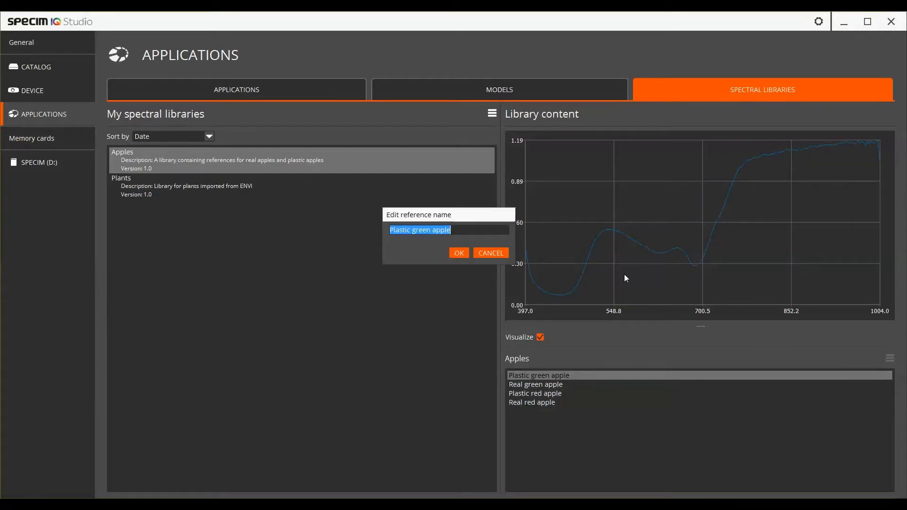
Rename the Plastic green apple reference, then the Apples library, to 'Training name'
{"action": "type", "text": "Training name"}
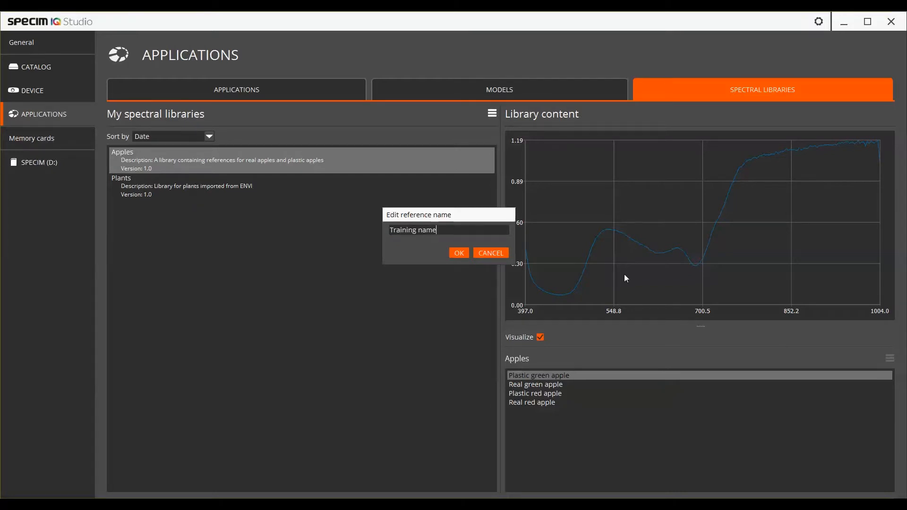
{"action": "left_click", "coordinate": [458, 253]}
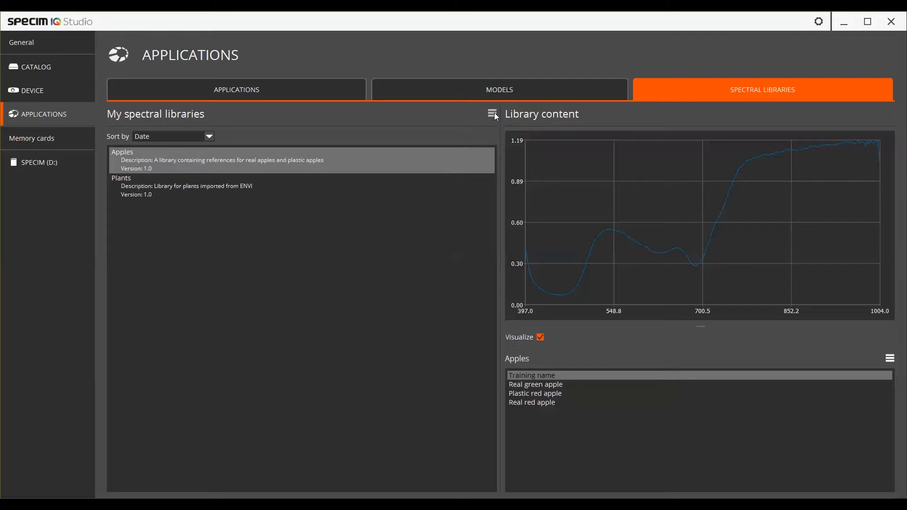
{"action": "left_click", "coordinate": [491, 113]}
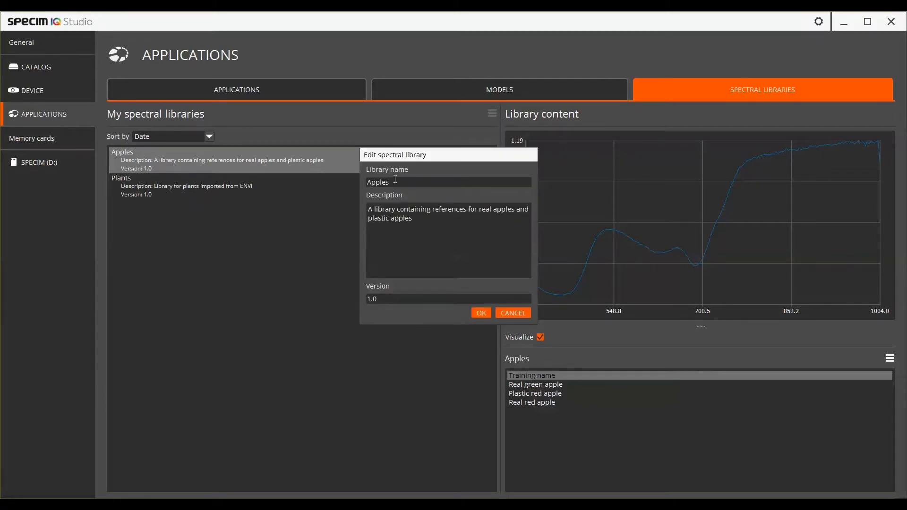
{"action": "type", "text": "Training name"}
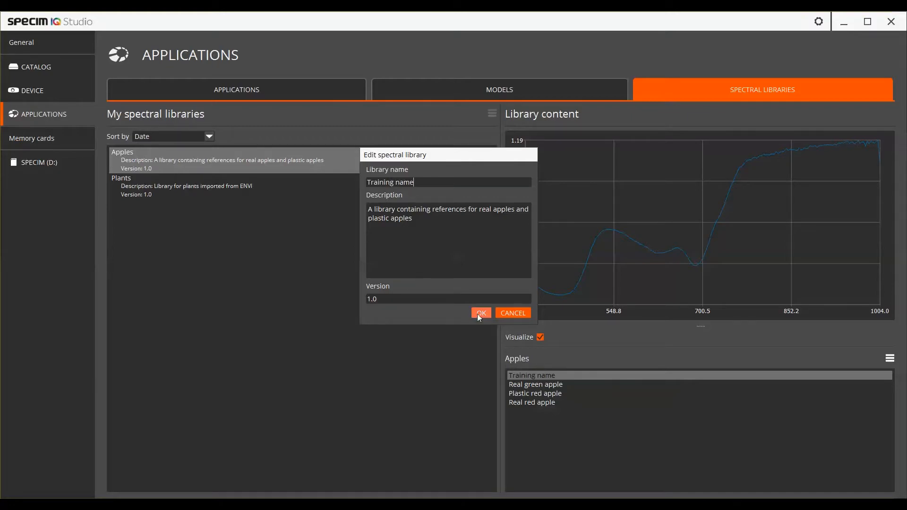
{"action": "left_click", "coordinate": [481, 312]}
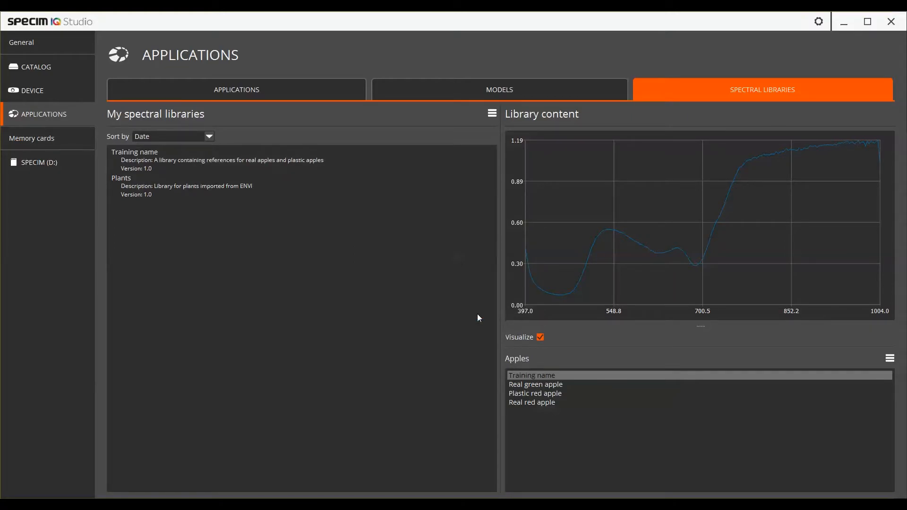
{"action": "mouse_move", "coordinate": [537, 390]}
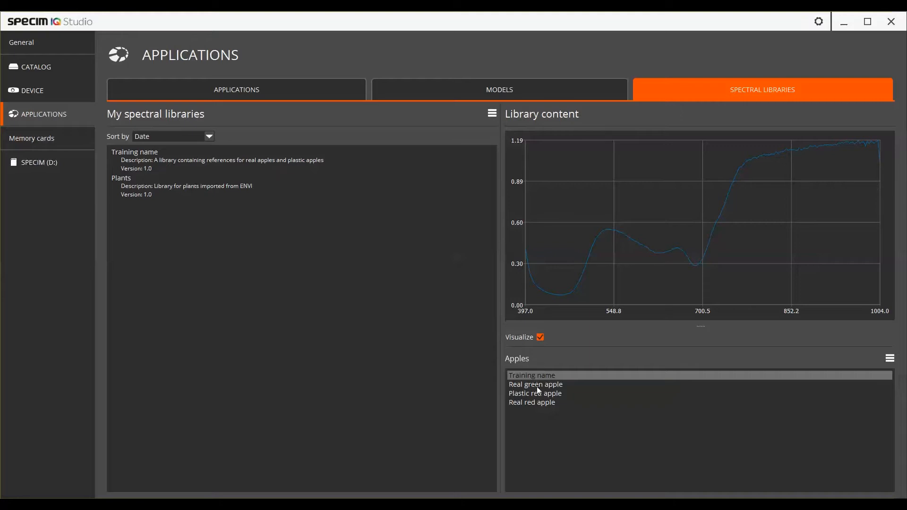
Select the Real green apple reference and bring up the library actions to import a library
{"action": "left_click", "coordinate": [535, 384]}
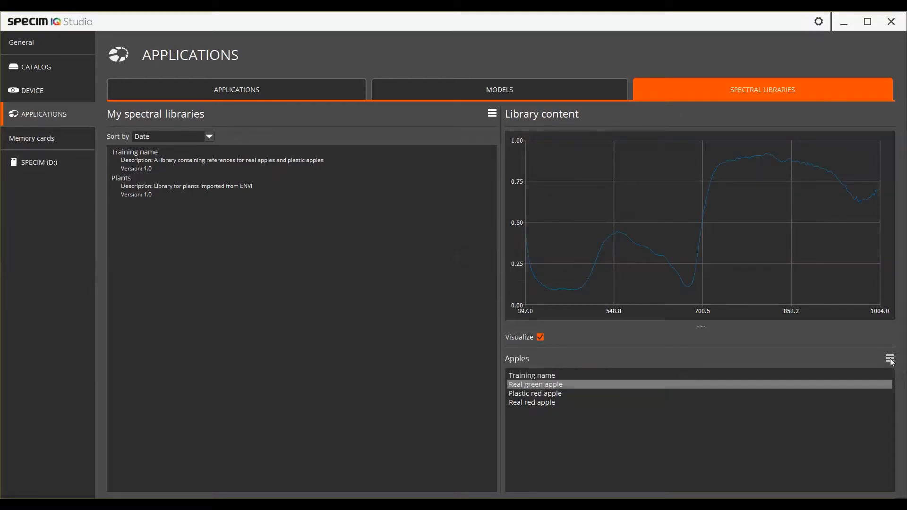
{"action": "left_click", "coordinate": [891, 358]}
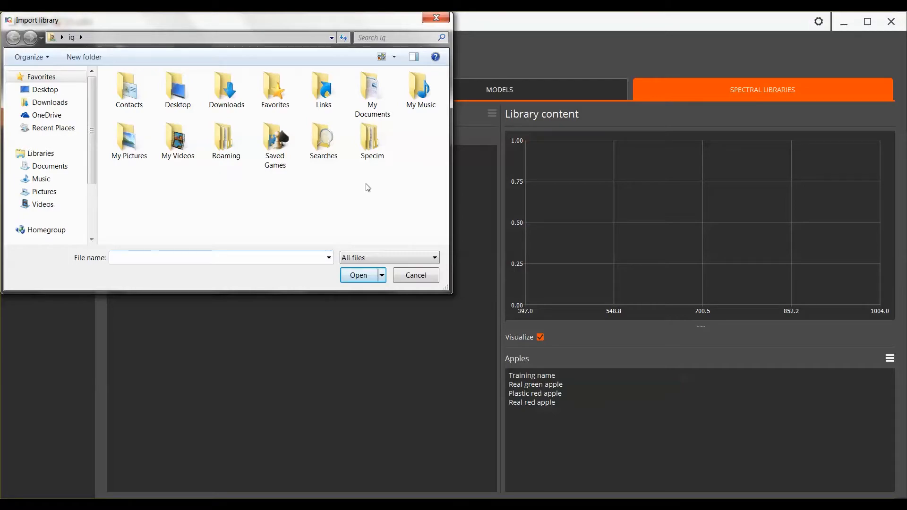
Open veg_2grn.hdr from SPECIM (D:)\Spectral library for reference import
{"action": "scroll", "scroll_direction": "down", "scroll_amount": 3}
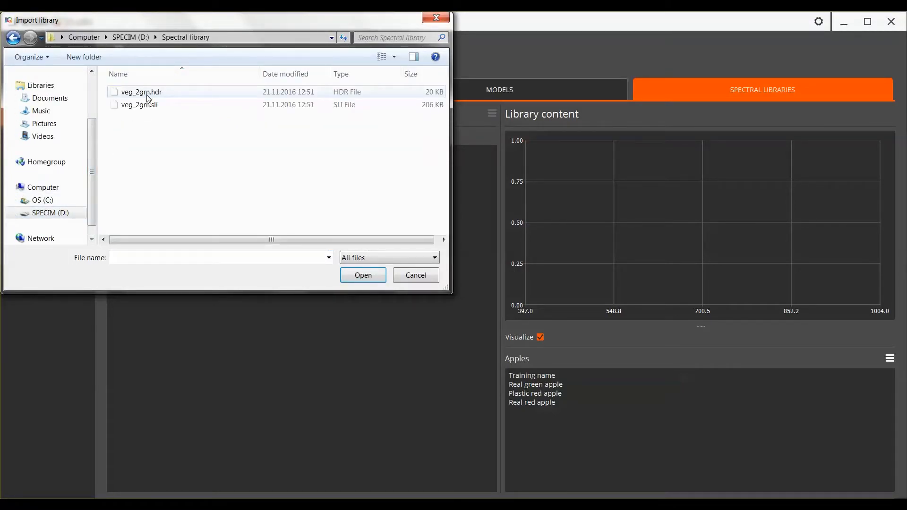
{"action": "left_click", "coordinate": [141, 93]}
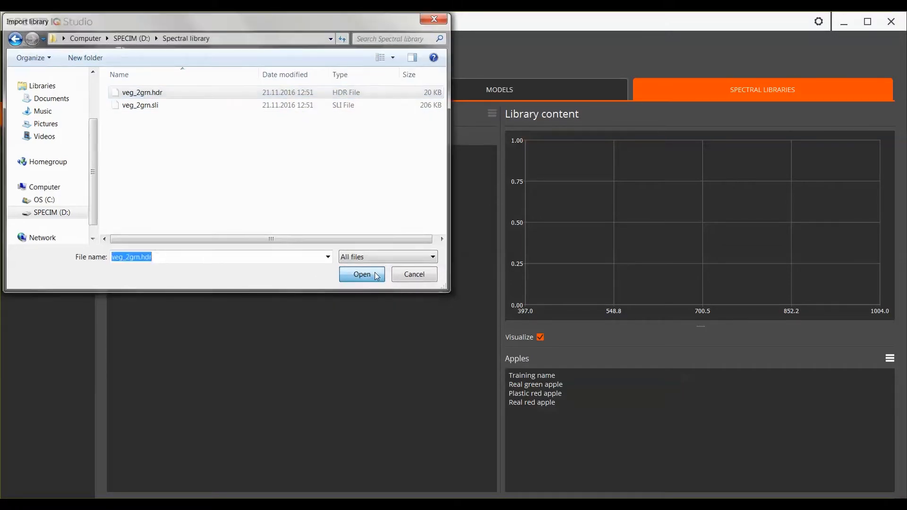
{"action": "left_click", "coordinate": [360, 274]}
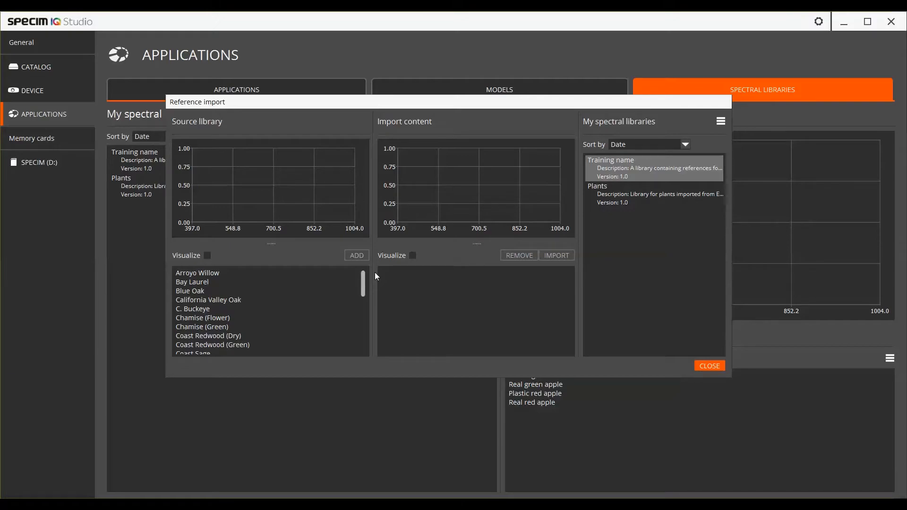
Add the source references Arroyo Willow through C. Buckeye to the import content
{"action": "left_click", "coordinate": [207, 256]}
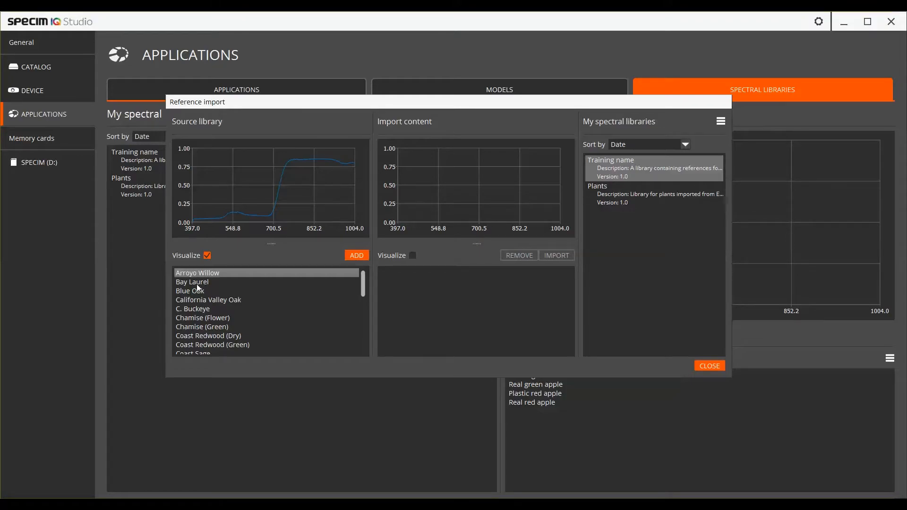
{"action": "mouse_move", "coordinate": [197, 309]}
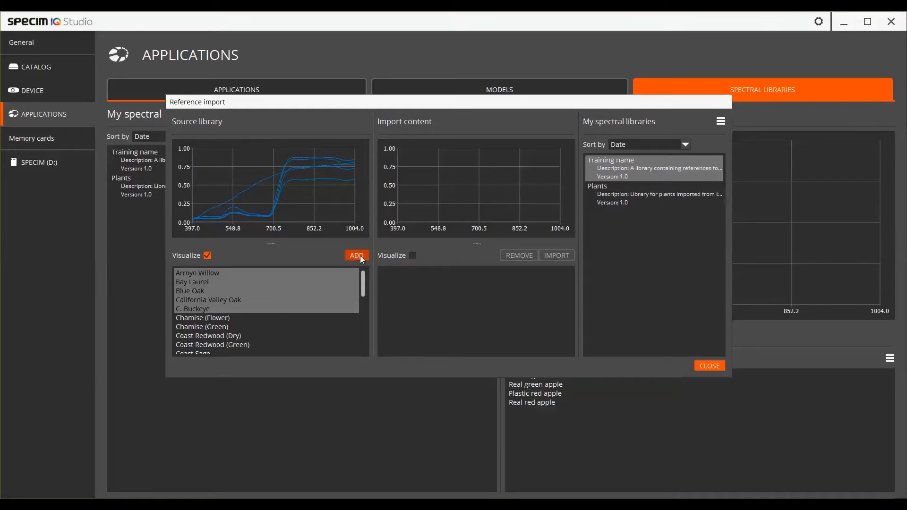
{"action": "left_click", "coordinate": [355, 255]}
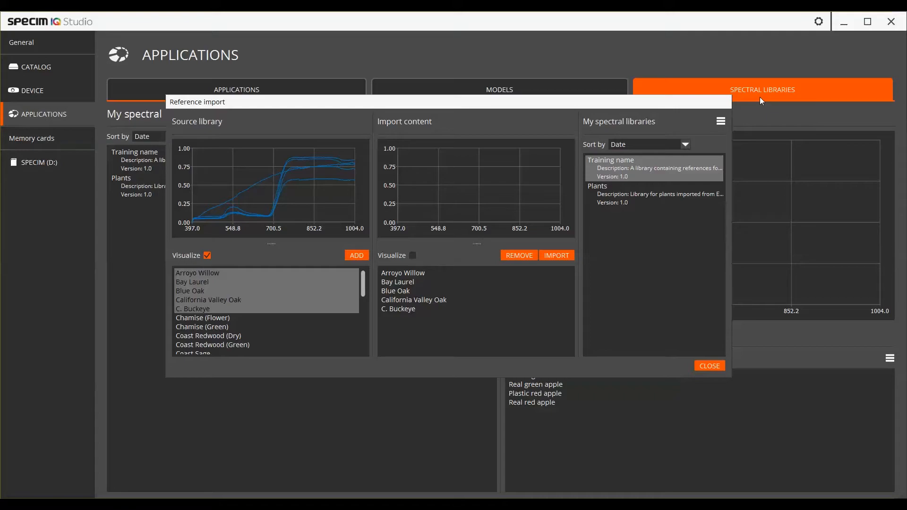
{"action": "left_click", "coordinate": [654, 194]}
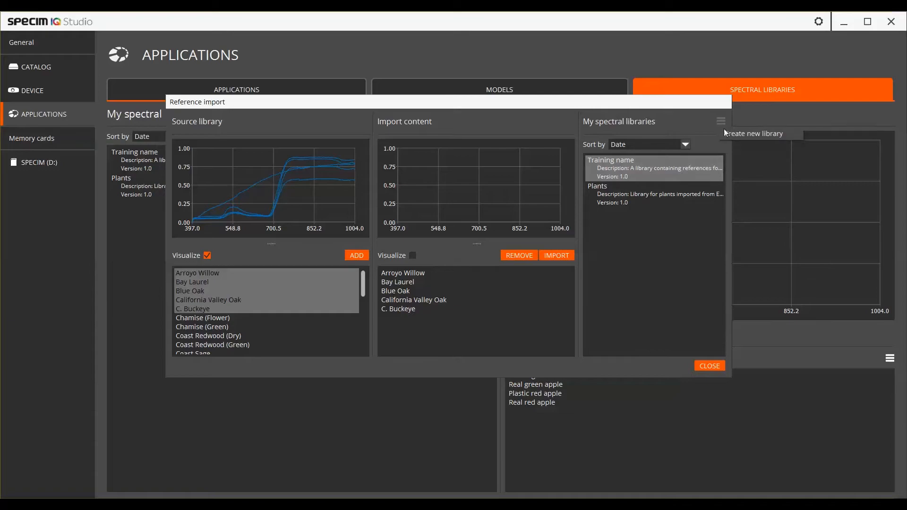
Create a new spectral library 'Training library' described as 'Plants from ENVI libraries'
{"action": "left_click", "coordinate": [753, 134]}
{"action": "type", "text": "Training library"}
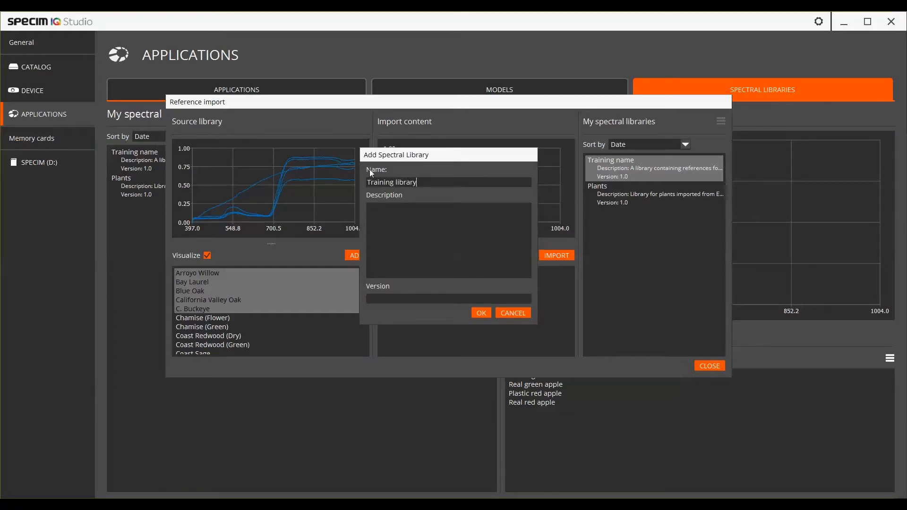
{"action": "type", "text": "Plants"}
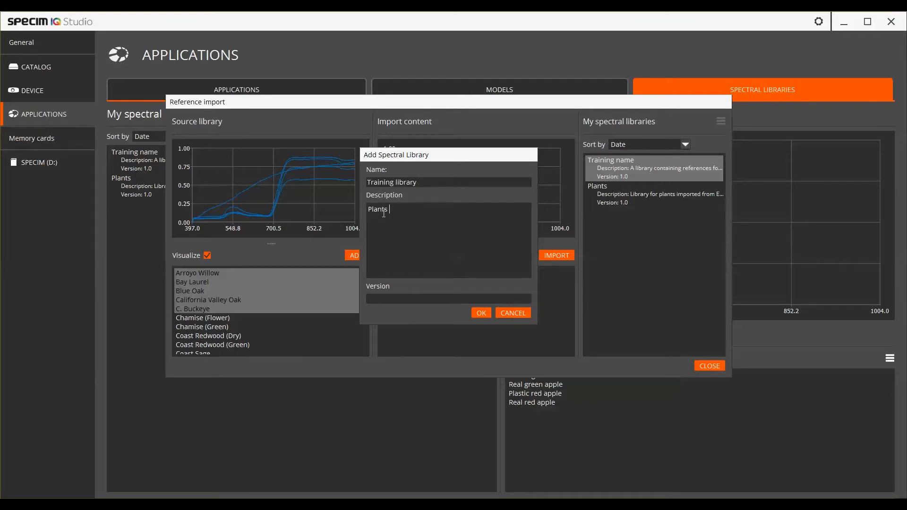
{"action": "type", "text": "from ENVI libraries"}
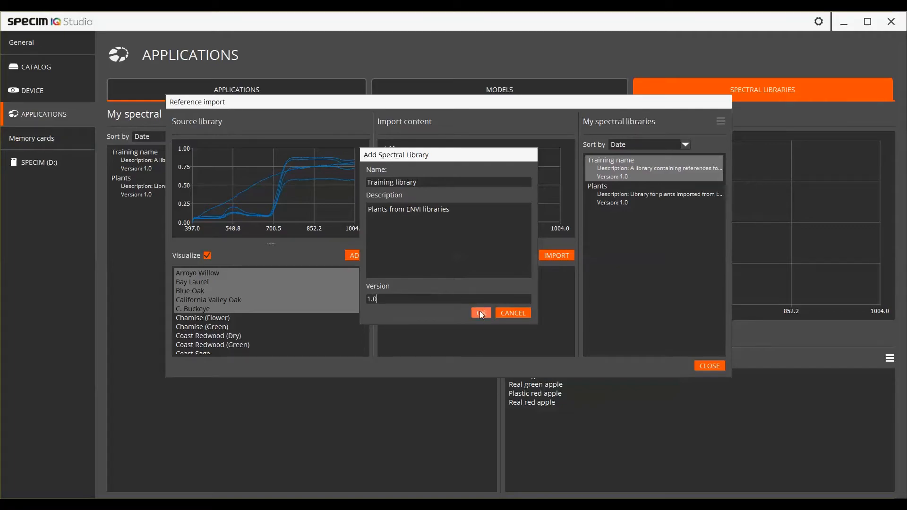
{"action": "left_click", "coordinate": [480, 313]}
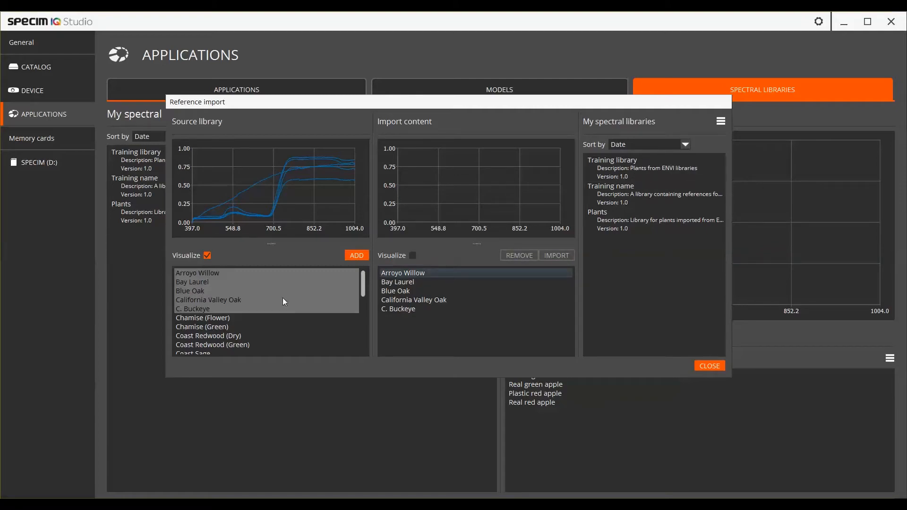
{"action": "mouse_move", "coordinate": [291, 326]}
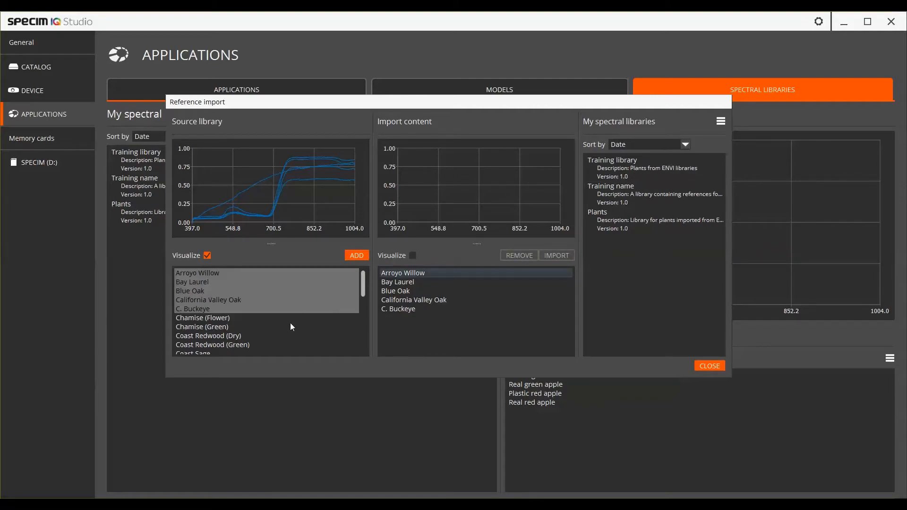
Import the five plant references into Training library and close the import window
{"action": "left_click", "coordinate": [202, 326]}
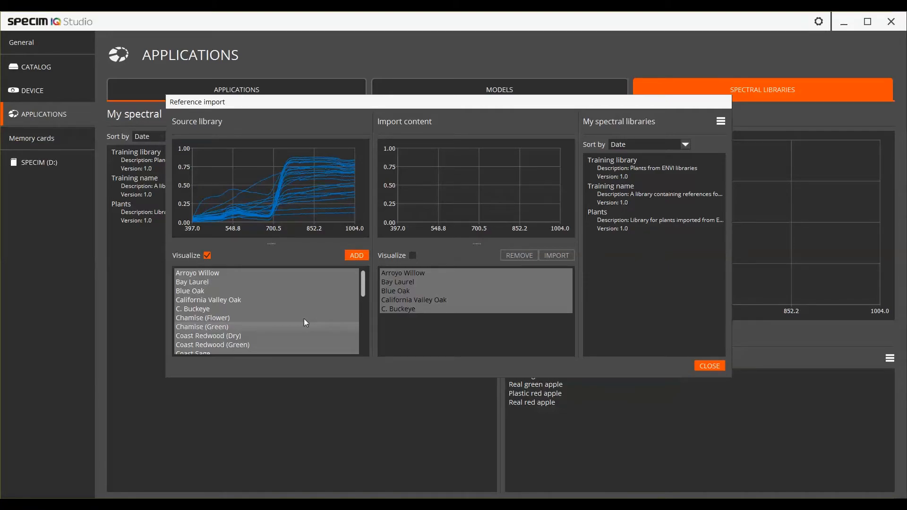
{"action": "left_click", "coordinate": [708, 366]}
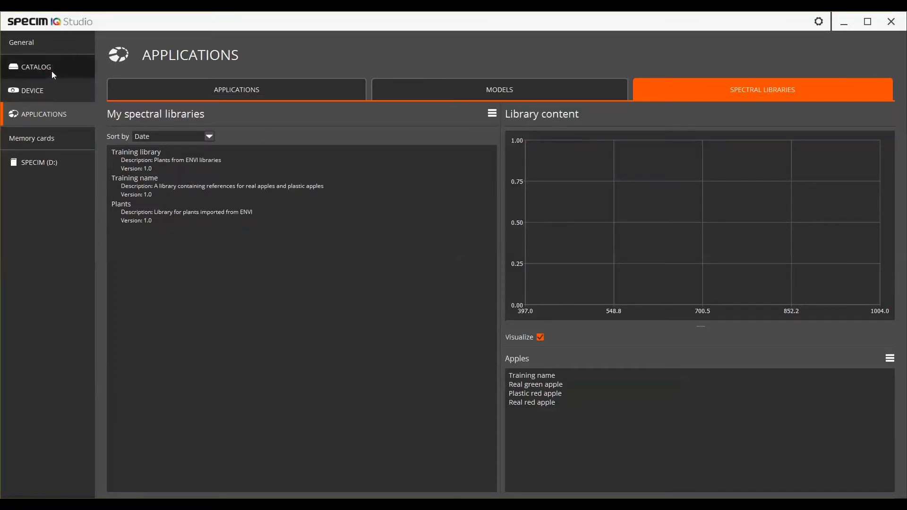
{"action": "left_click", "coordinate": [36, 67]}
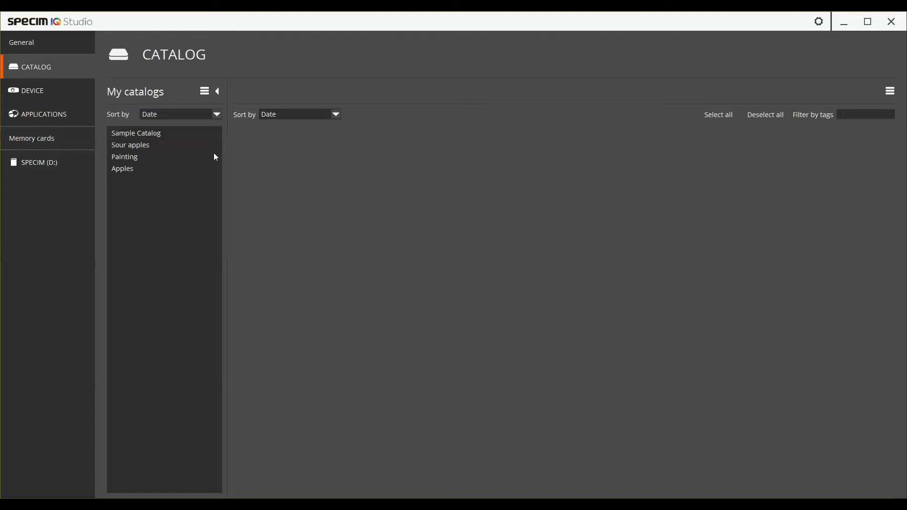
{"action": "mouse_move", "coordinate": [112, 177]}
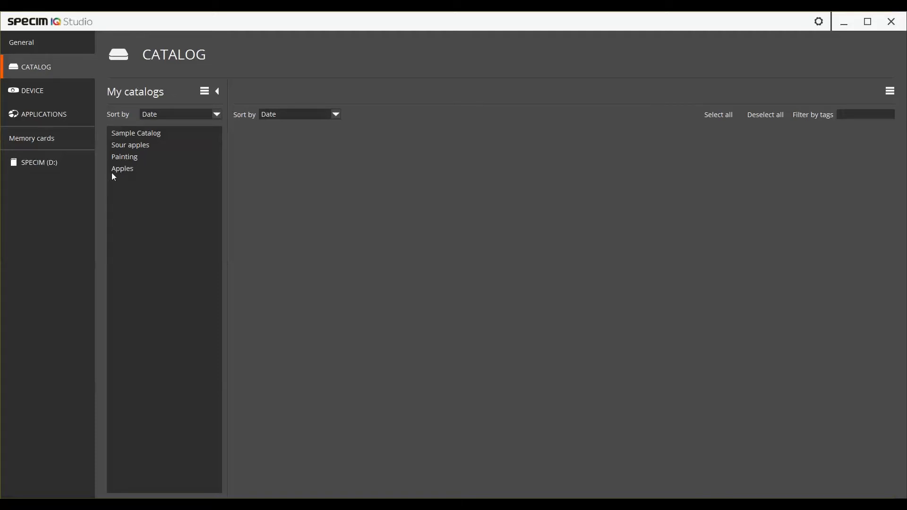
Show the Apples catalog datasets and open 2017-08-15_016 in the extended viewer
{"action": "left_click", "coordinate": [121, 168]}
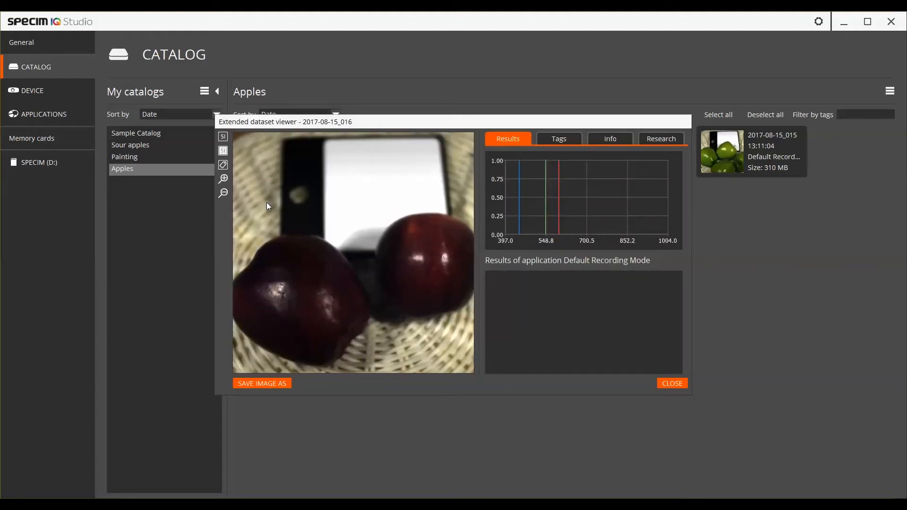
Save a red apple pixel's spectrum to Training library as 'Training reference - apple', then close
{"action": "left_click", "coordinate": [660, 139]}
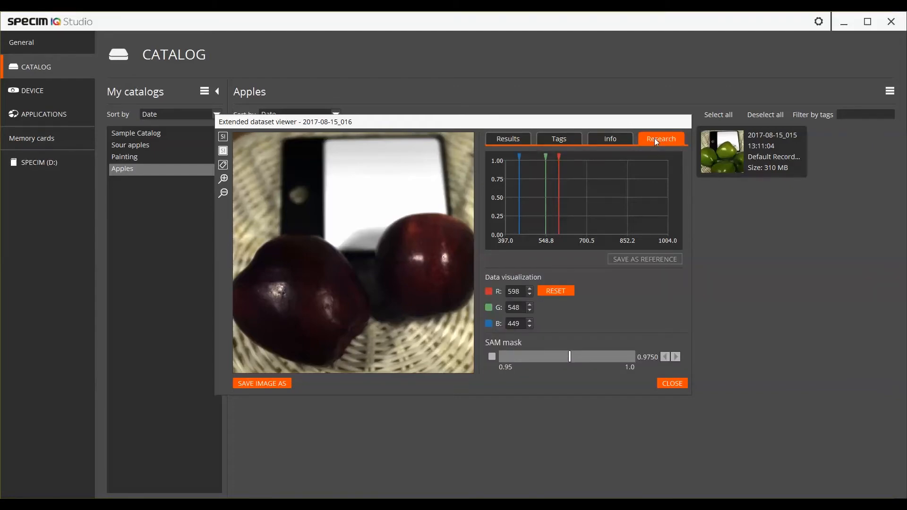
{"action": "left_click", "coordinate": [418, 250]}
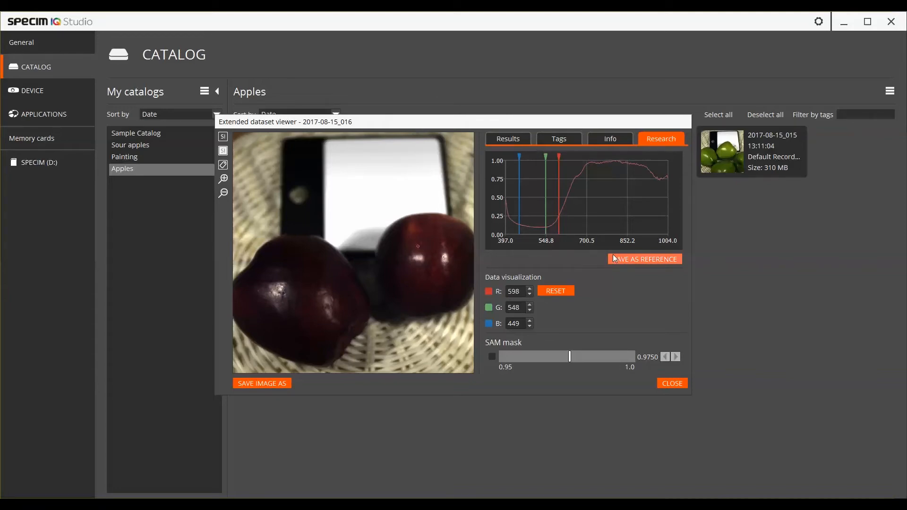
{"action": "left_click", "coordinate": [643, 259]}
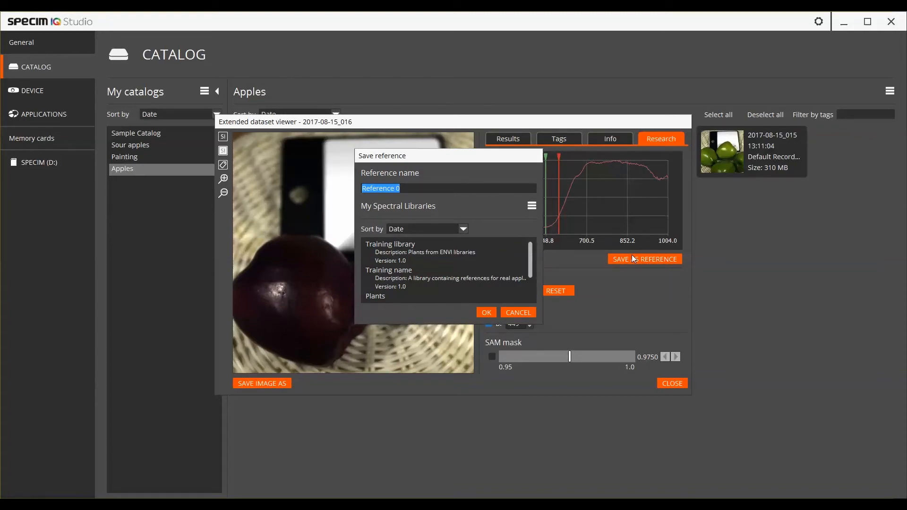
{"action": "type", "text": "Training ref"}
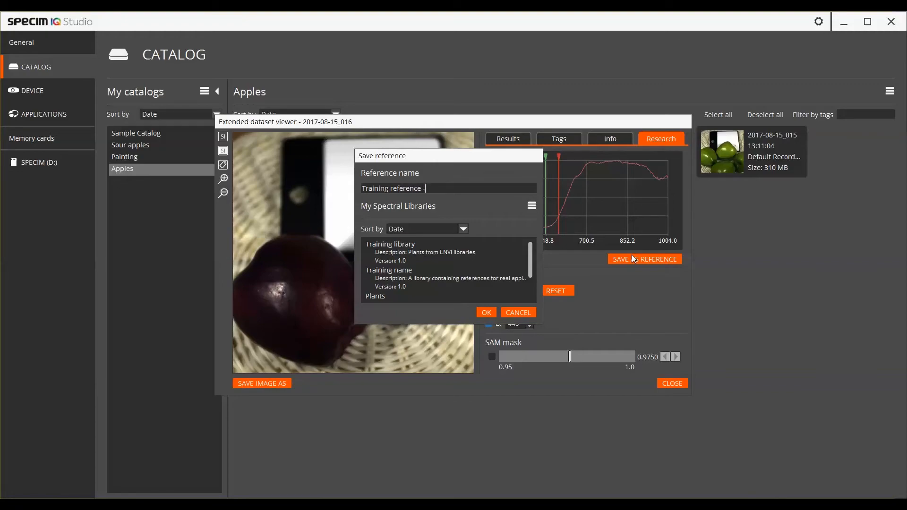
{"action": "type", "text": "apple"}
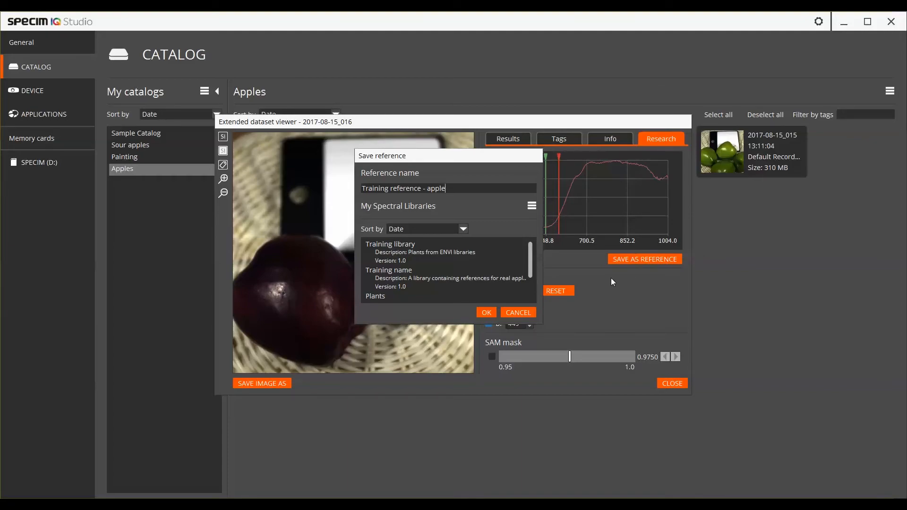
{"action": "left_click", "coordinate": [390, 244]}
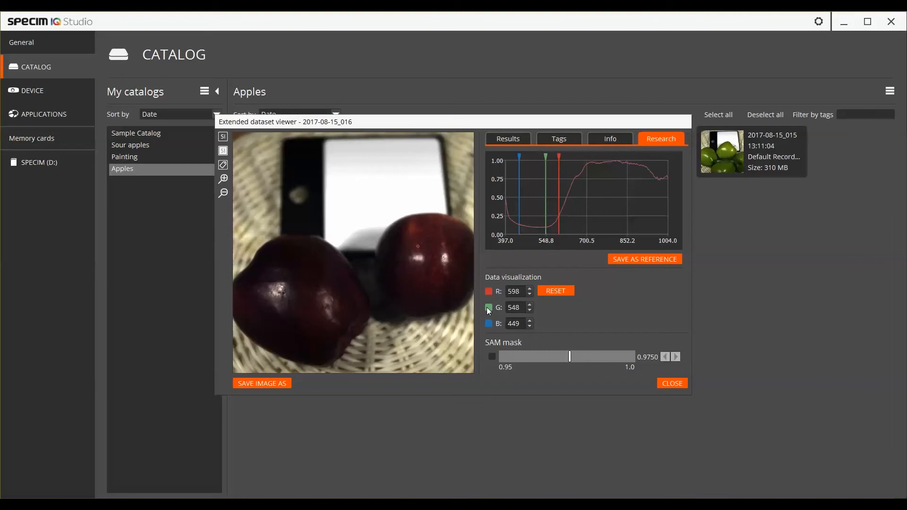
{"action": "left_click", "coordinate": [671, 383]}
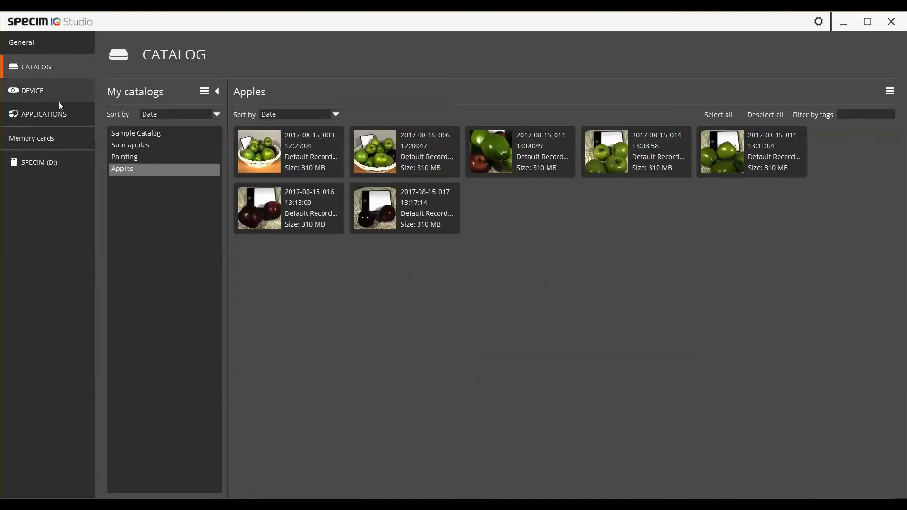
Open the Real green class in the model's Classes step and select its first reference
{"action": "left_click", "coordinate": [44, 113]}
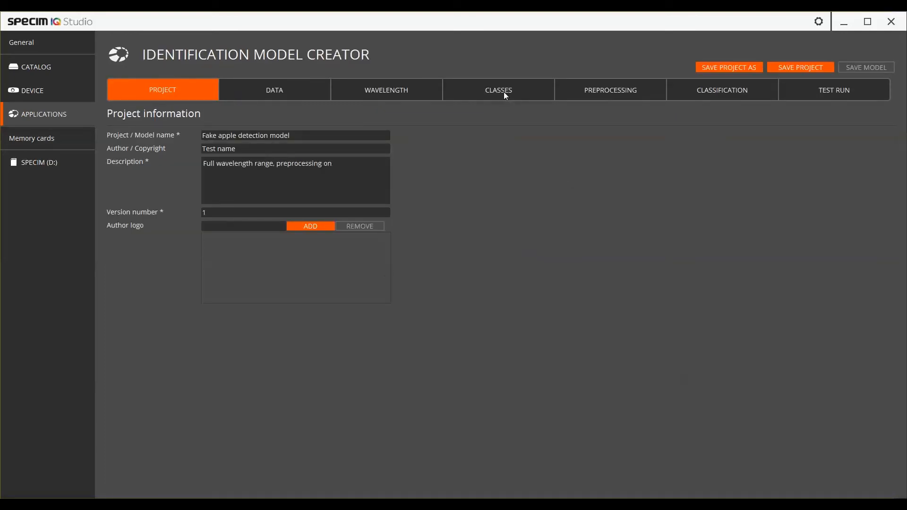
{"action": "left_click", "coordinate": [498, 90]}
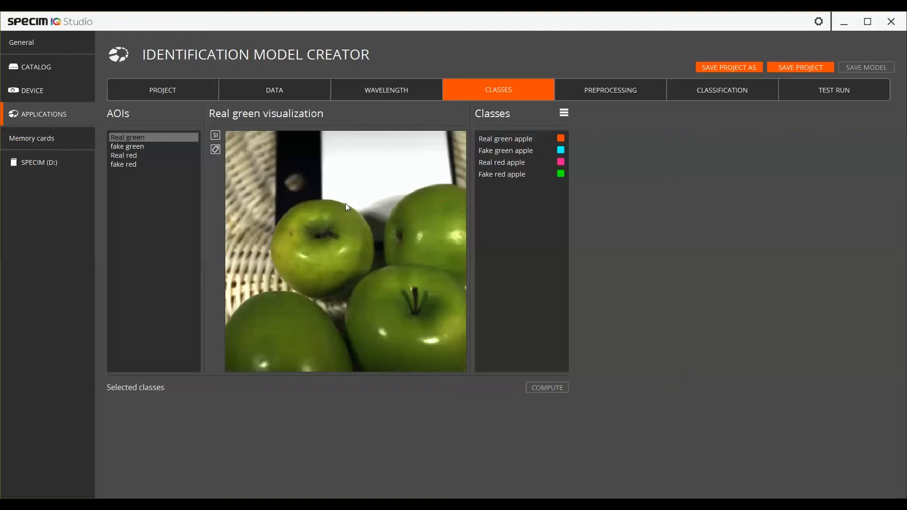
{"action": "double_click", "coordinate": [126, 137]}
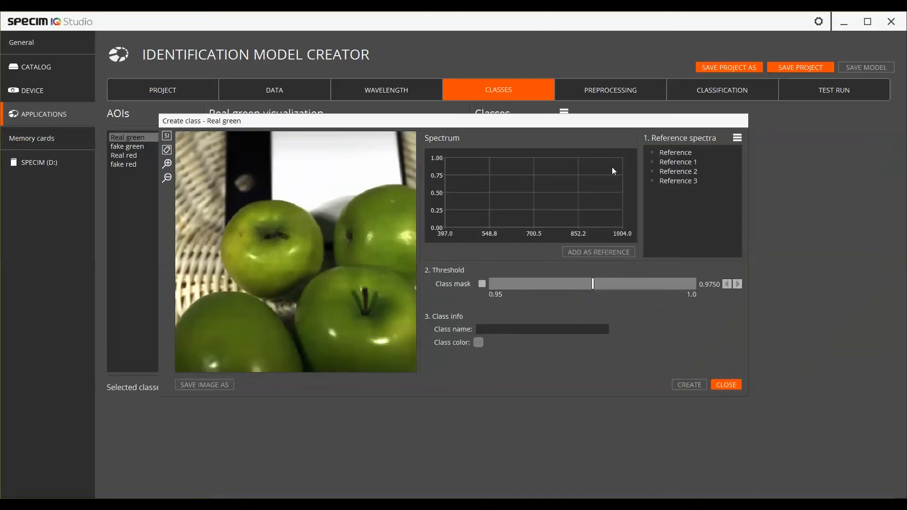
{"action": "left_click", "coordinate": [675, 152]}
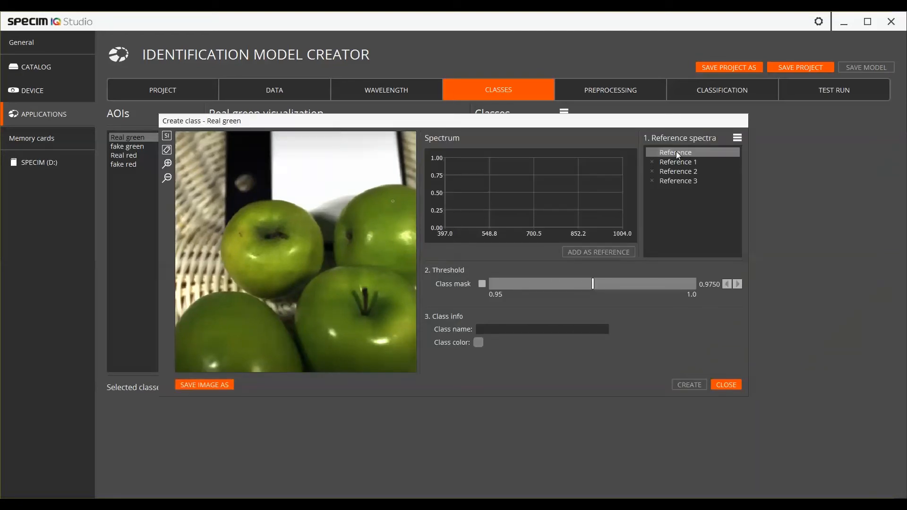
Save that reference to Training library as 'Reference from class creator' and close the window
{"action": "left_click", "coordinate": [737, 137]}
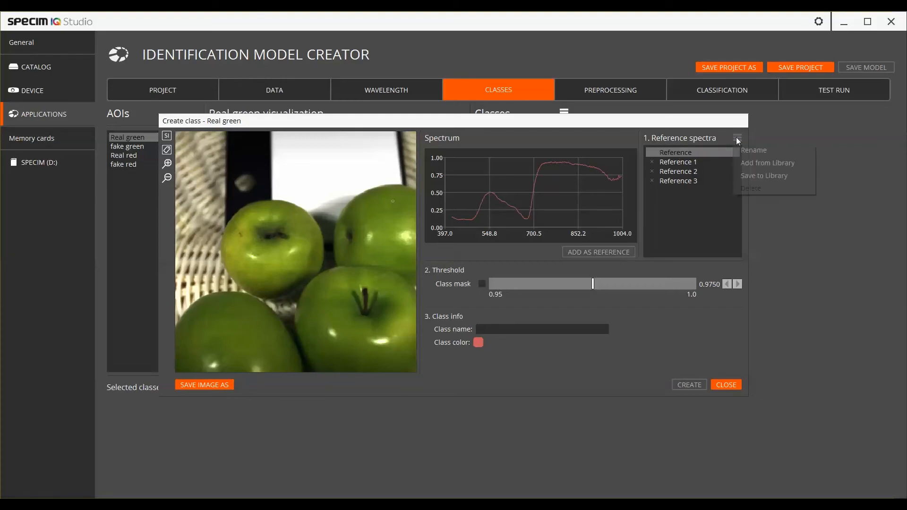
{"action": "left_click", "coordinate": [763, 175]}
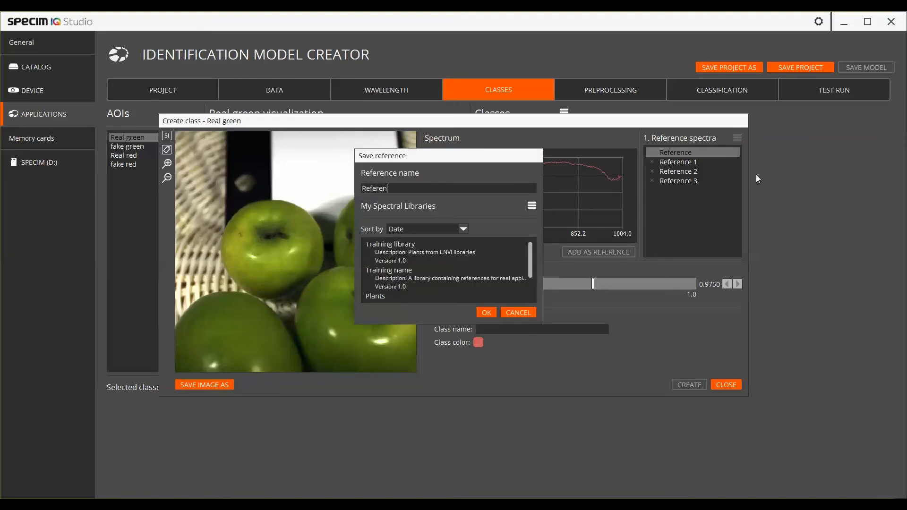
{"action": "type", "text": "Reference from class creator"}
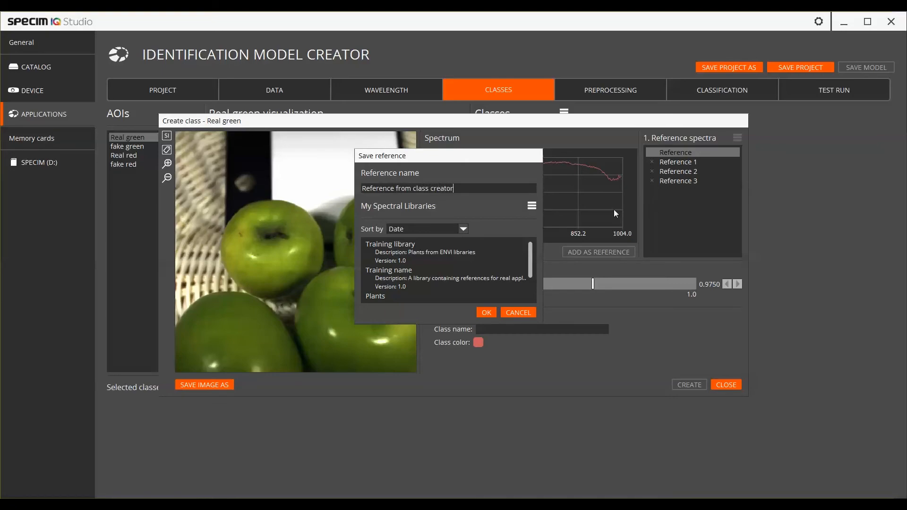
{"action": "left_click", "coordinate": [390, 244]}
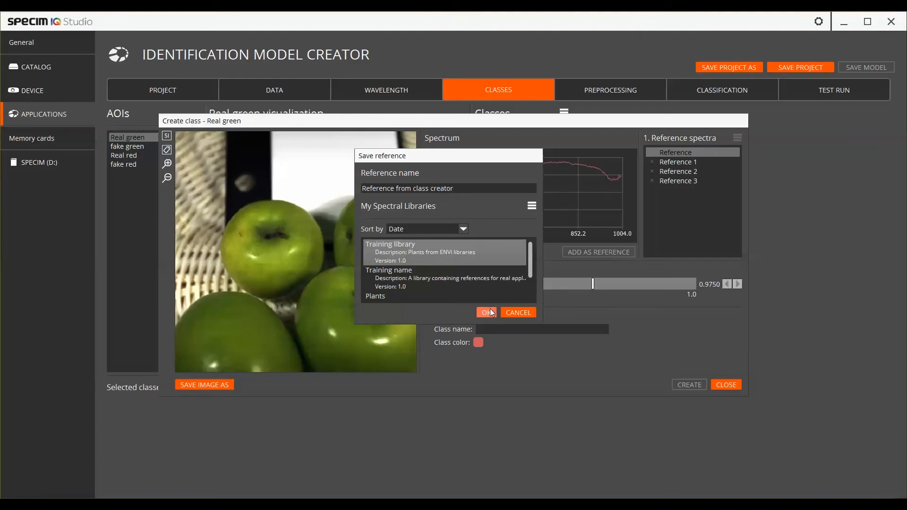
{"action": "left_click", "coordinate": [486, 312]}
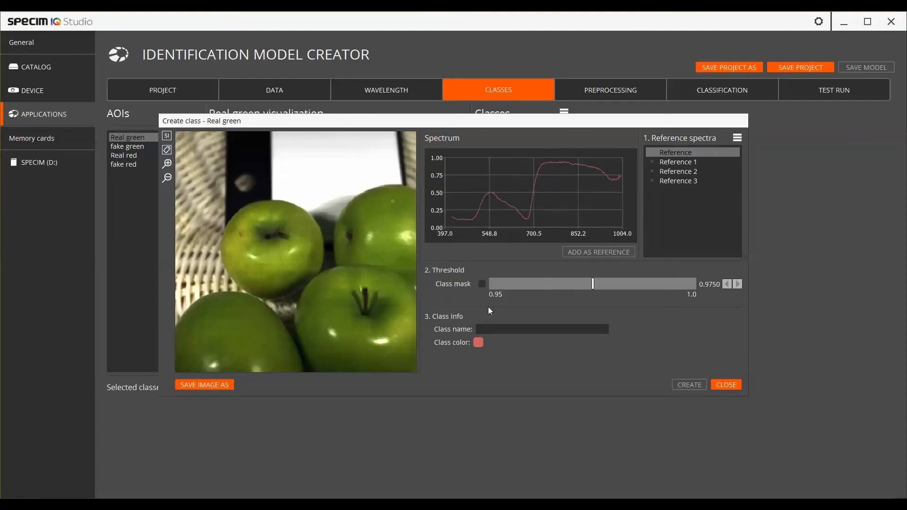
{"action": "mouse_move", "coordinate": [688, 330]}
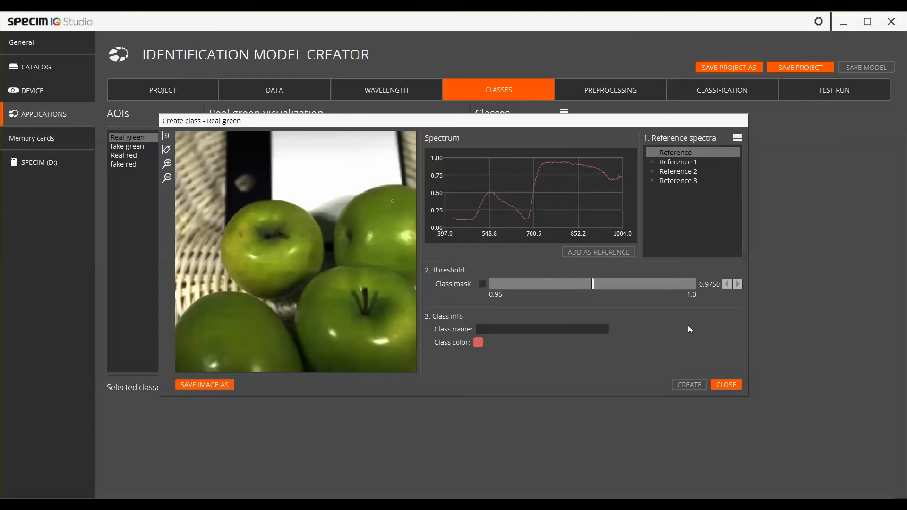
{"action": "left_click", "coordinate": [726, 384]}
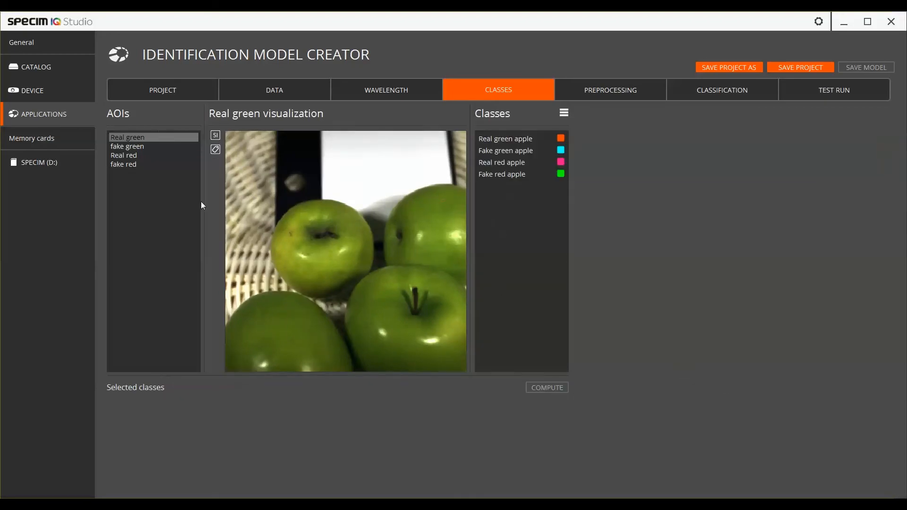
{"action": "mouse_move", "coordinate": [102, 175]}
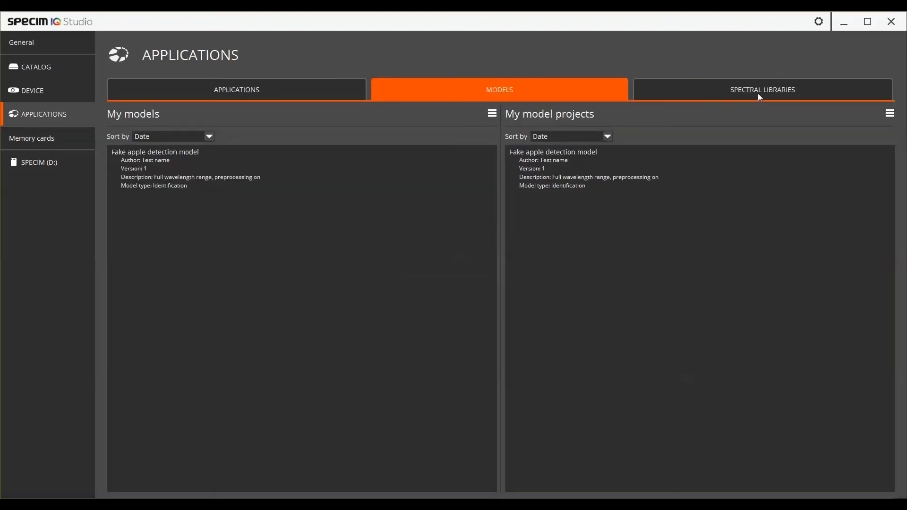
Export Training library as Training library-1.0.json to D:\Spectral library and close Explorer
{"action": "left_click", "coordinate": [763, 90]}
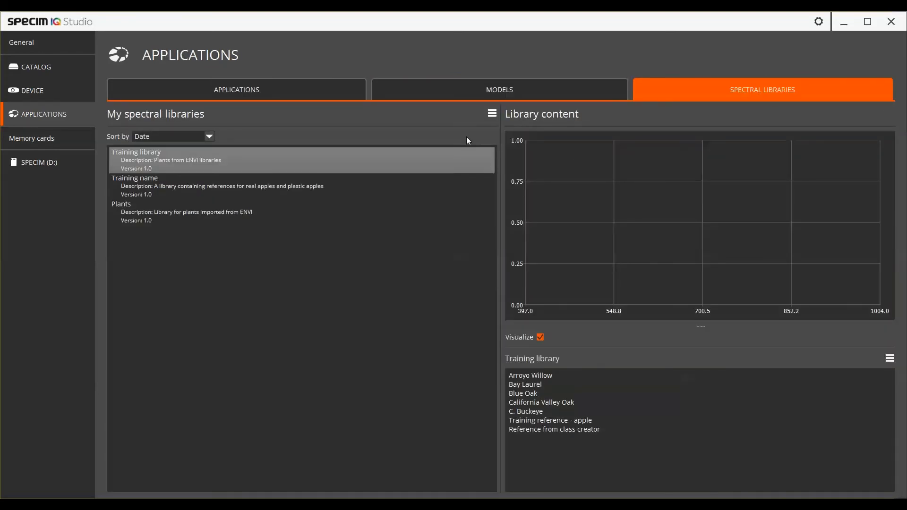
{"action": "left_click", "coordinate": [491, 113]}
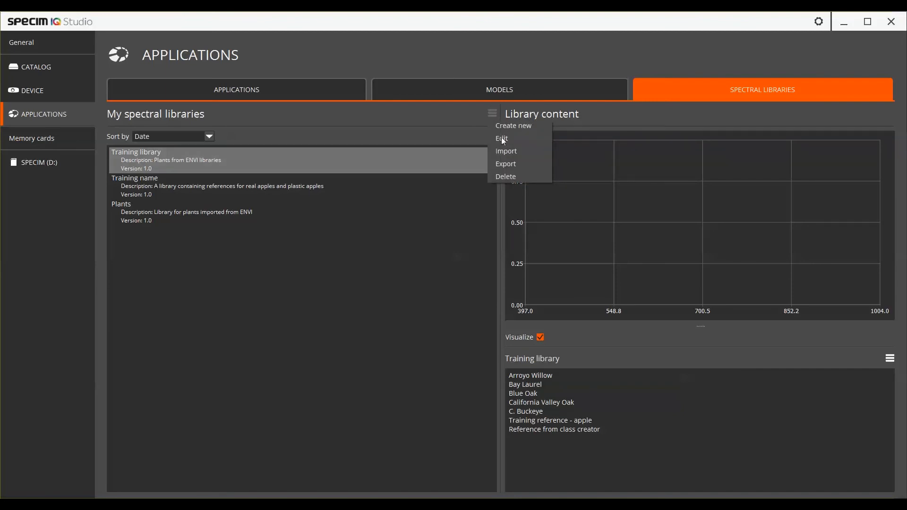
{"action": "left_click", "coordinate": [491, 113]}
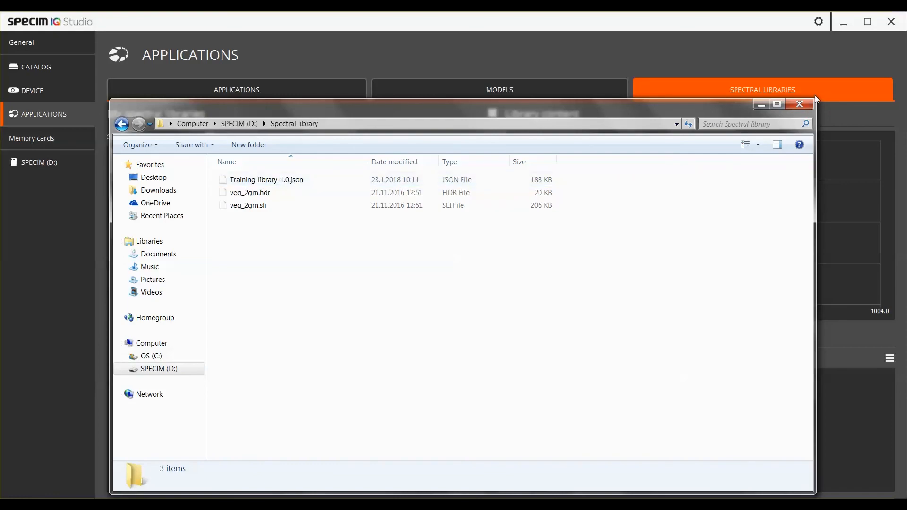
{"action": "left_click", "coordinate": [799, 104]}
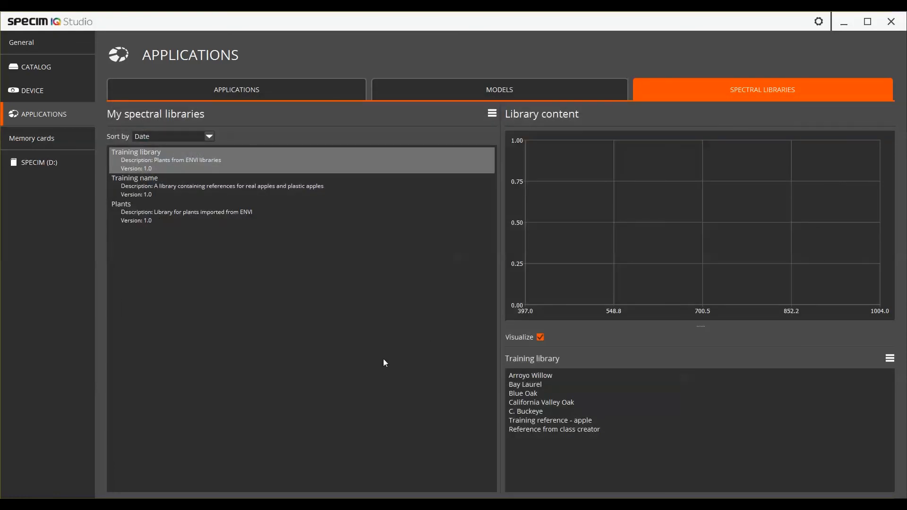